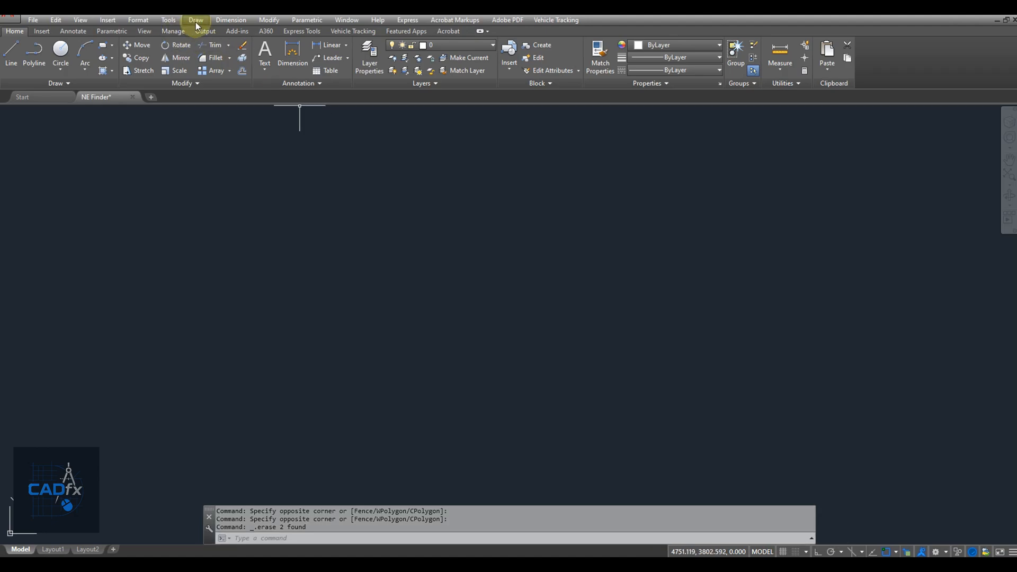
# Step: Place a single point marker near the drawing centre via Draw > Point, then cancel a repeated POINT
pyautogui.click(195, 19)
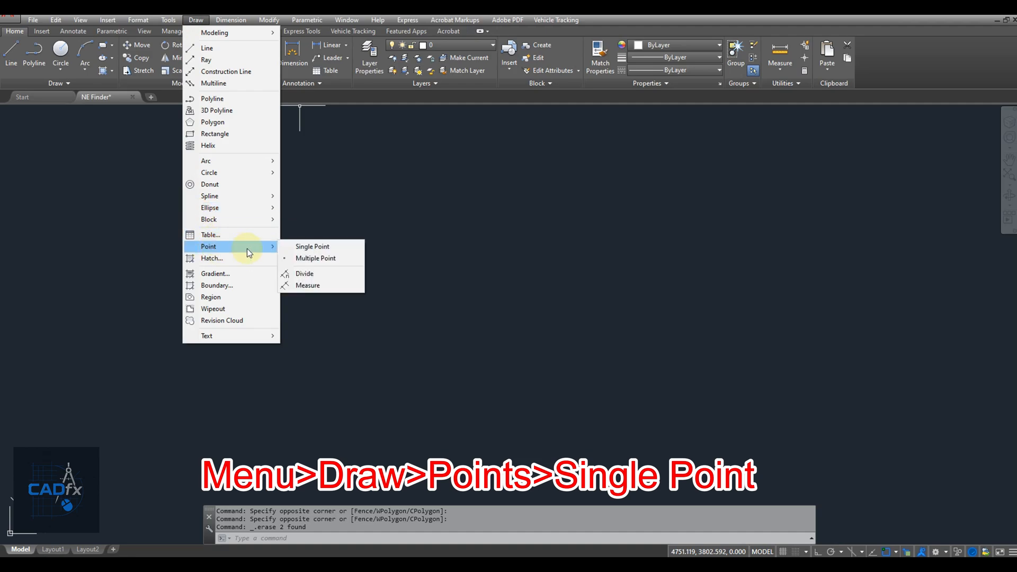
pyautogui.click(312, 245)
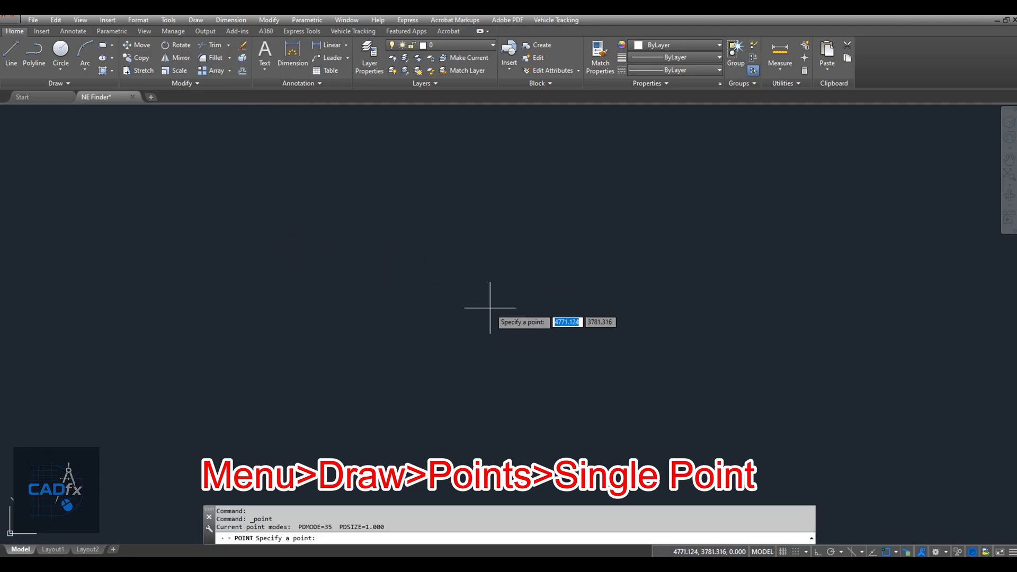
pyautogui.click(496, 311)
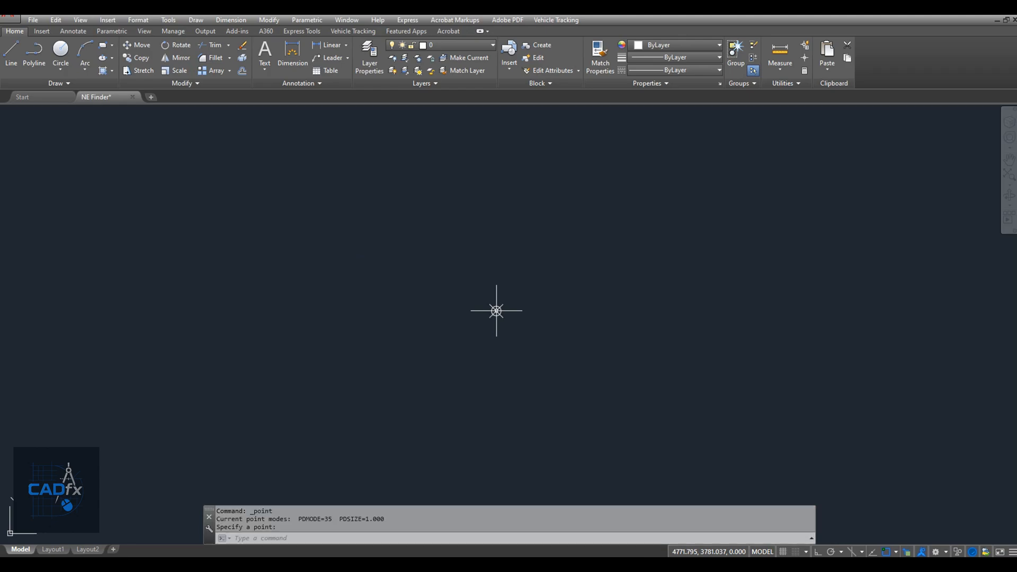
pyautogui.write('POINT')
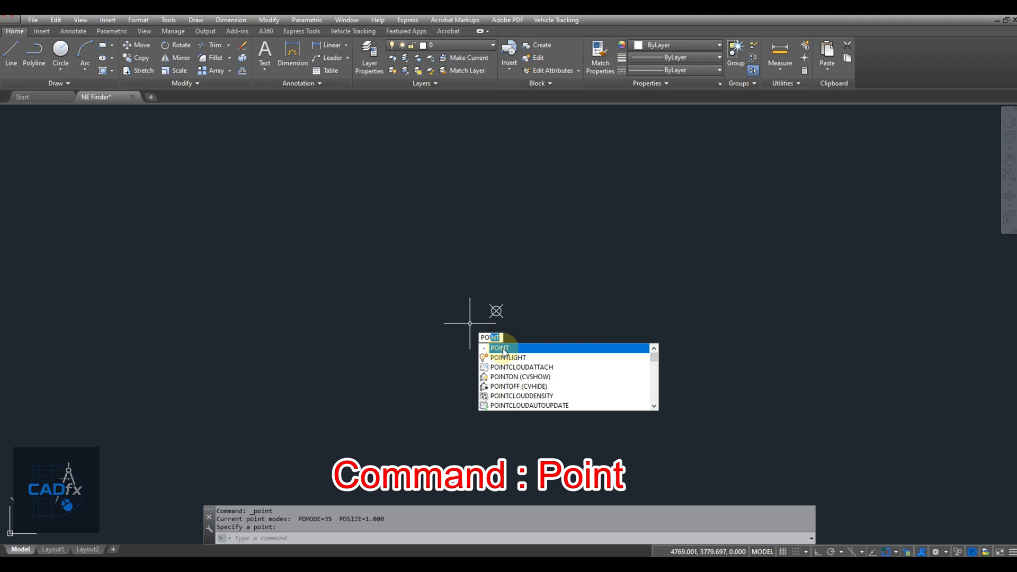
pyautogui.click(501, 347)
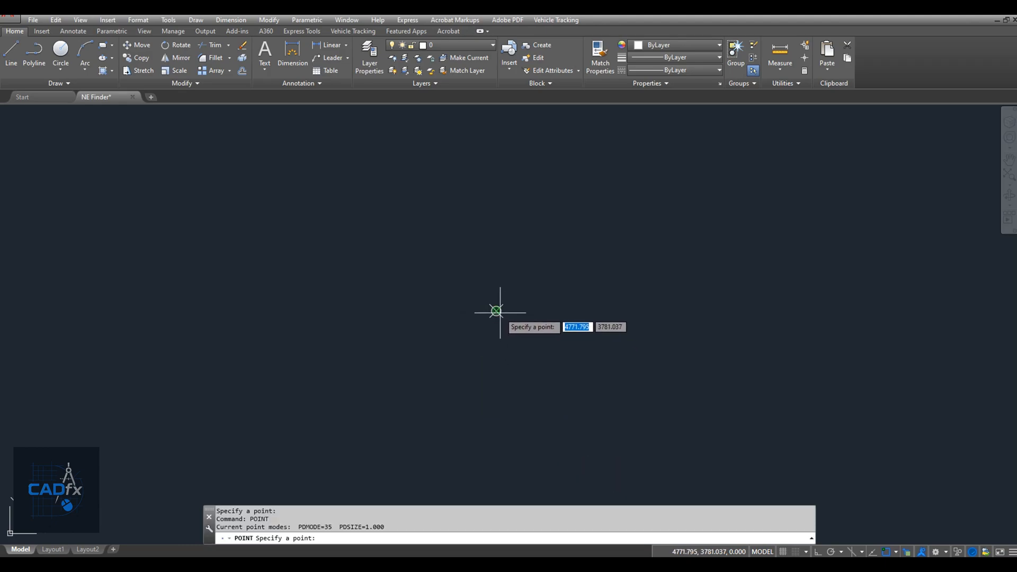
pyautogui.press('Escape')
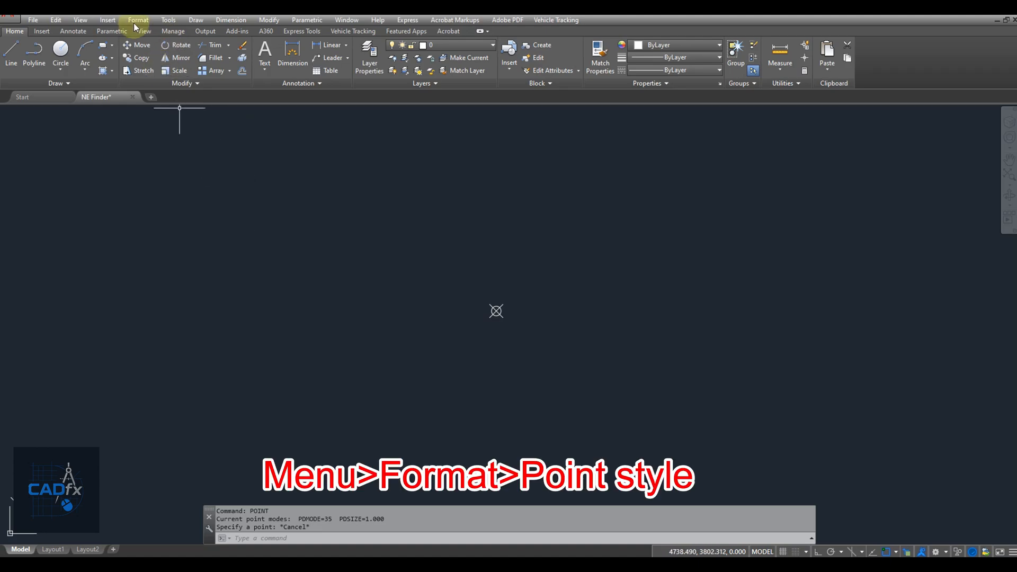
pyautogui.click(138, 19)
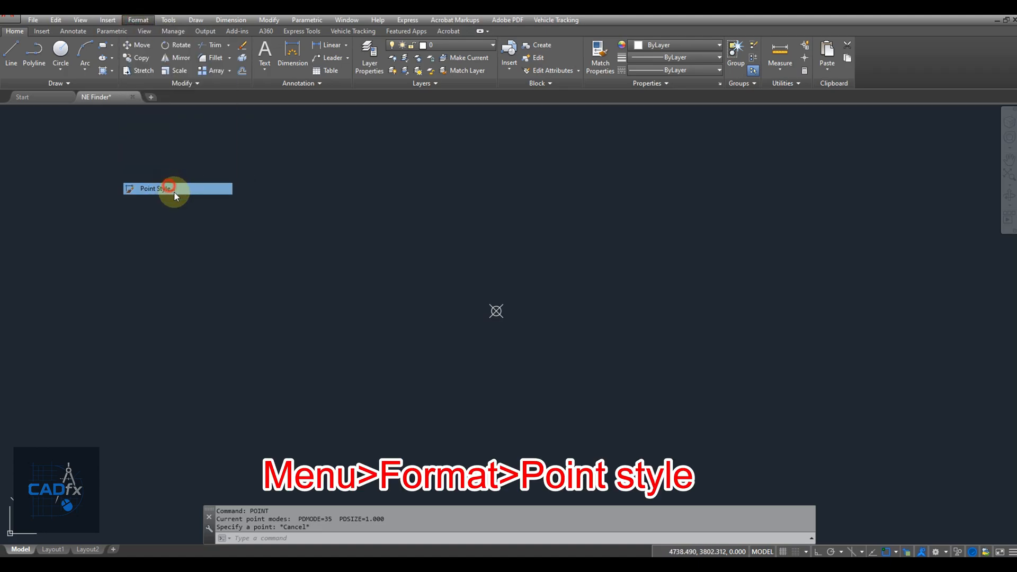
pyautogui.click(154, 189)
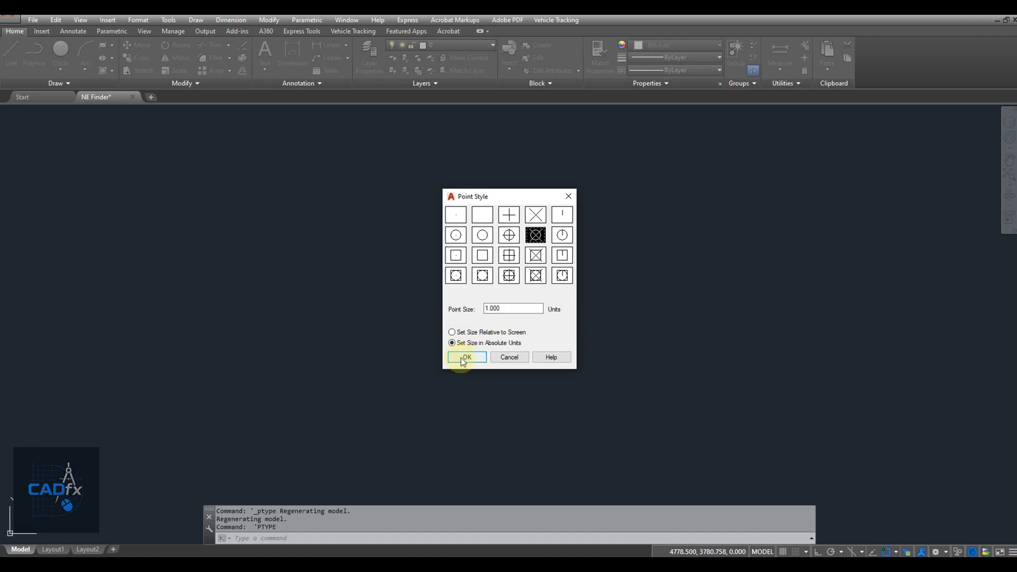
pyautogui.click(466, 357)
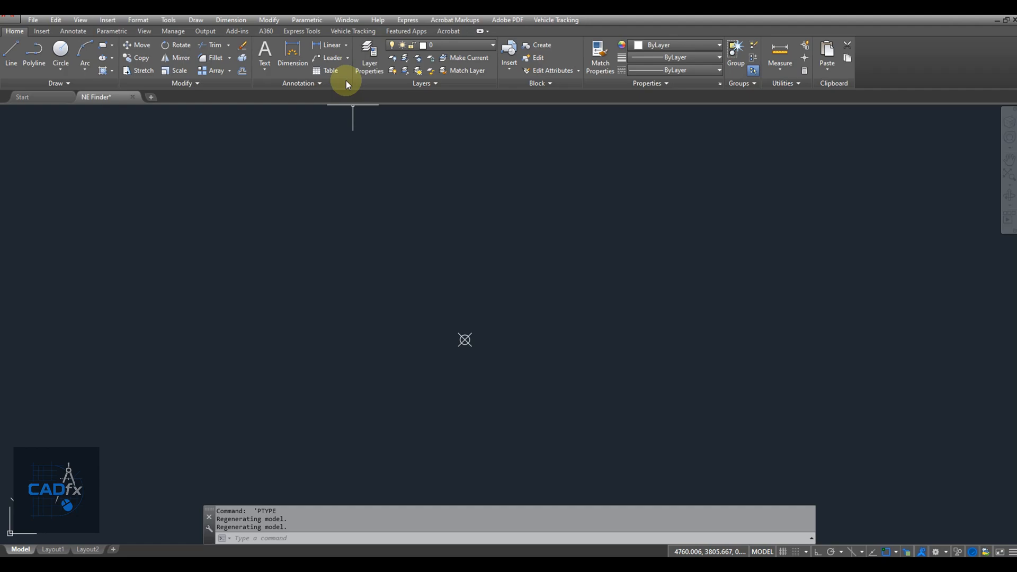
# Step: Draw a leader from the point marker up-right to a short horizontal landing, then type FEIL for the field
pyautogui.click(333, 57)
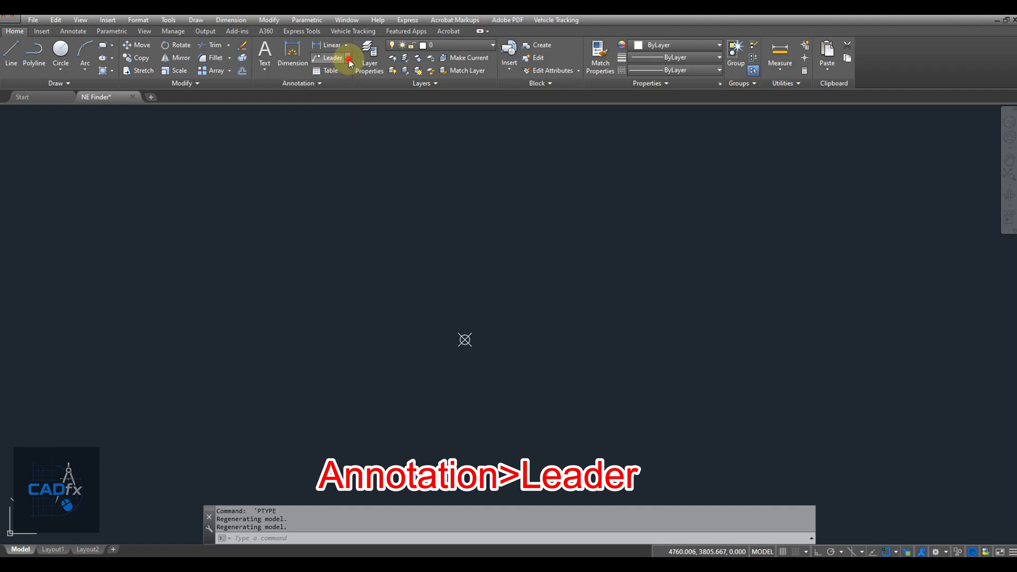
pyautogui.click(331, 57)
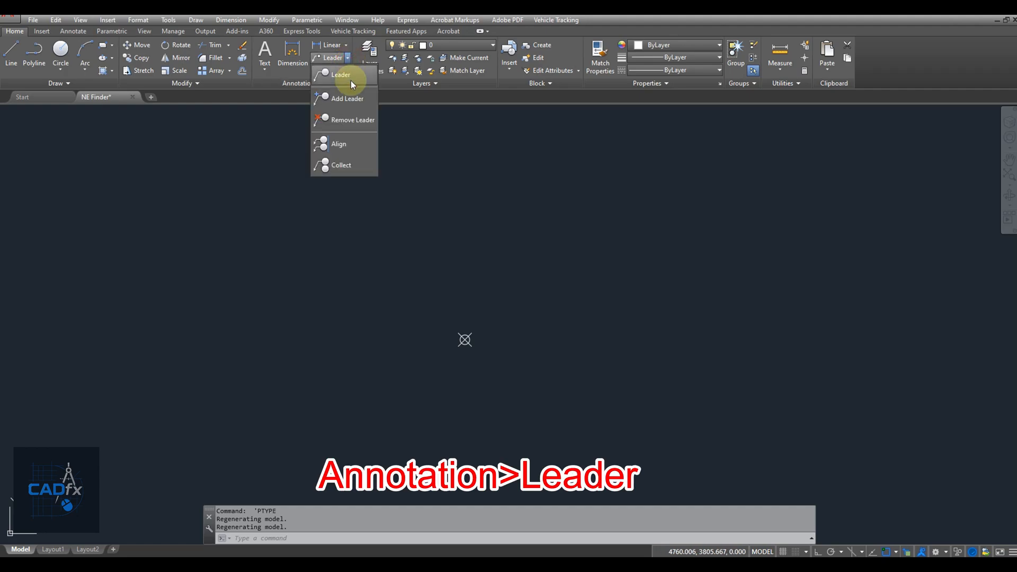
pyautogui.click(340, 74)
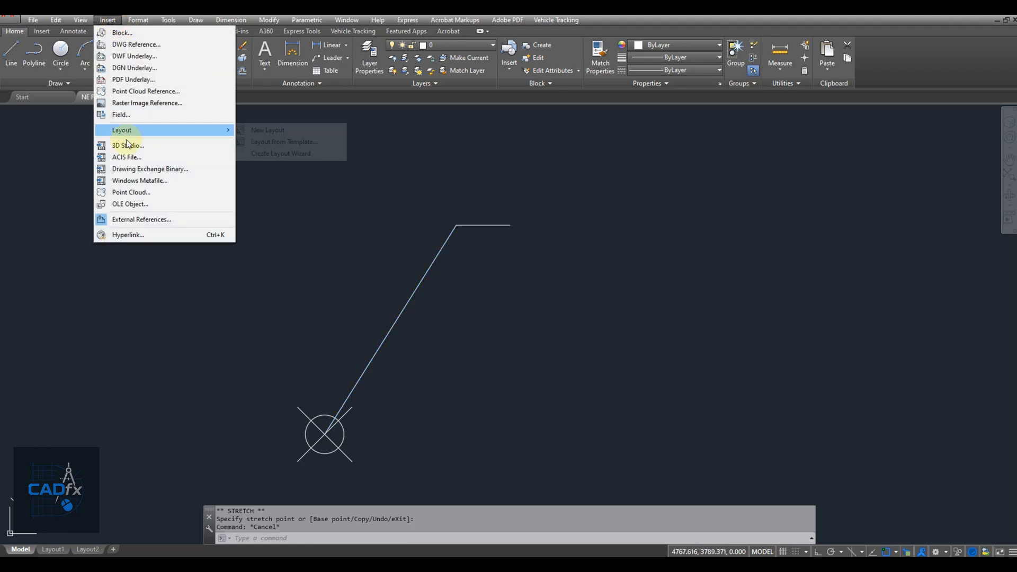
pyautogui.moveTo(121, 115)
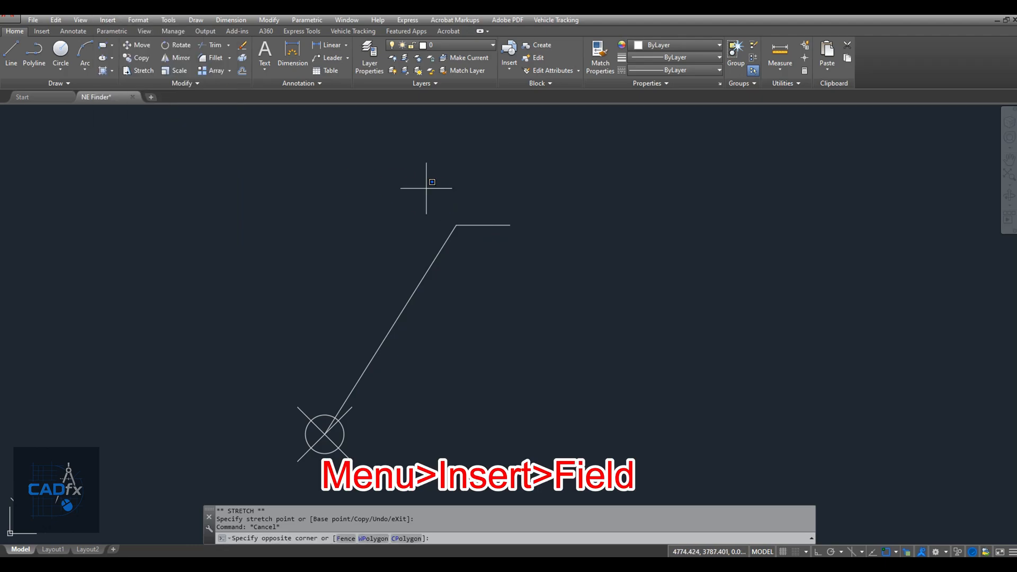
pyautogui.write('fe')
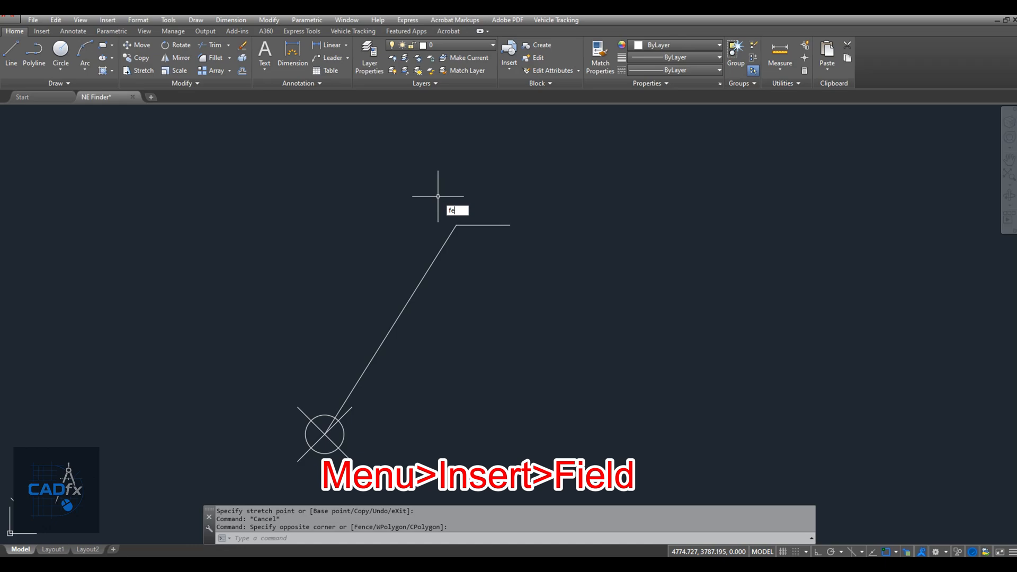
pyautogui.write('FEIL')
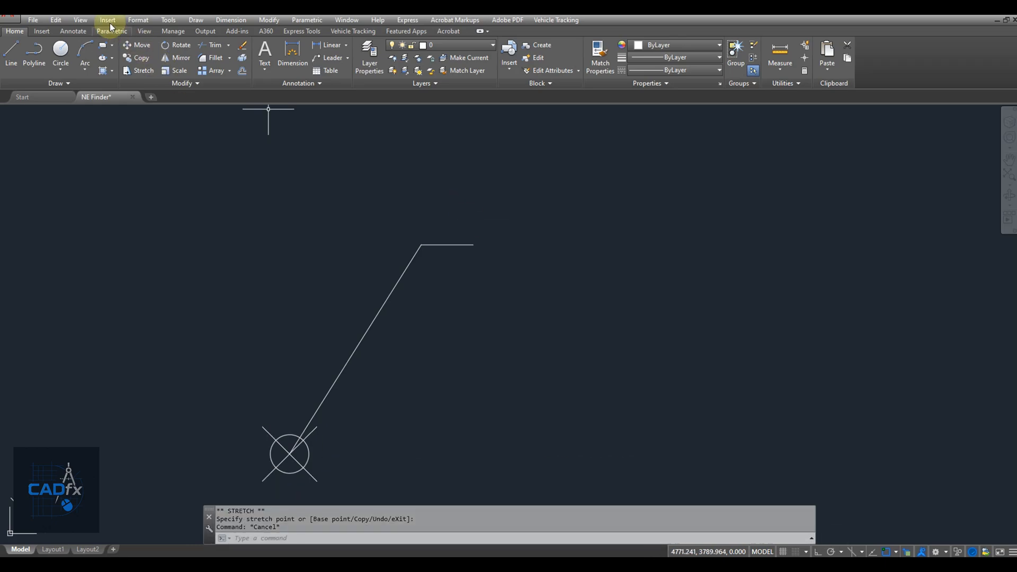
# Step: Insert an object field using the point marker's Position as the field value
pyautogui.click(107, 19)
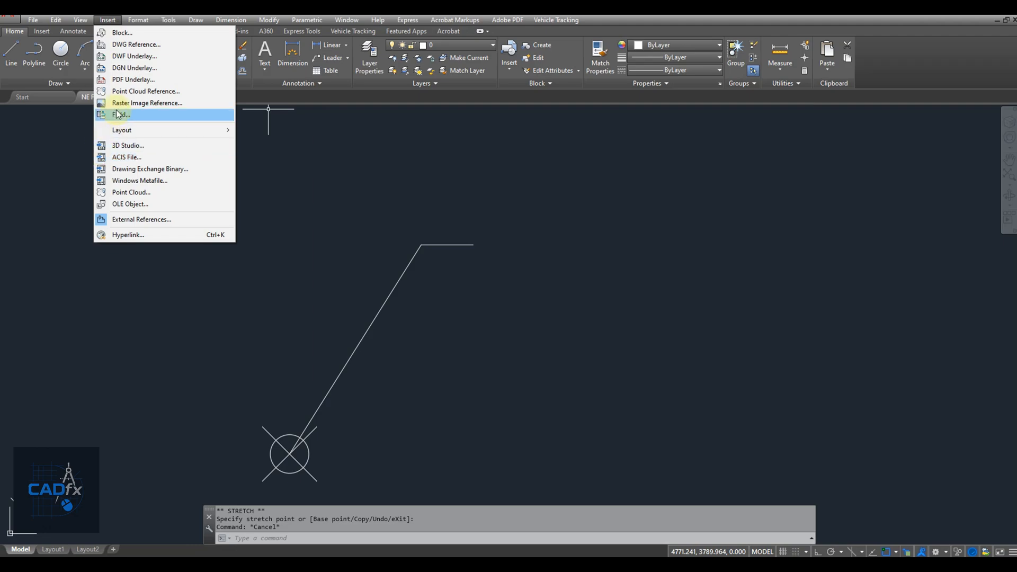
pyautogui.click(121, 115)
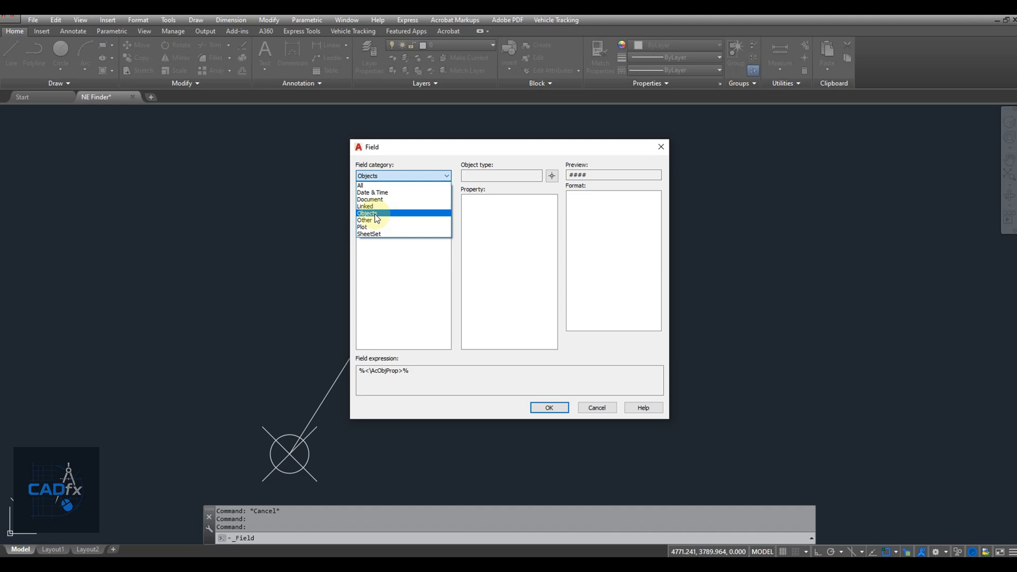
pyautogui.click(368, 213)
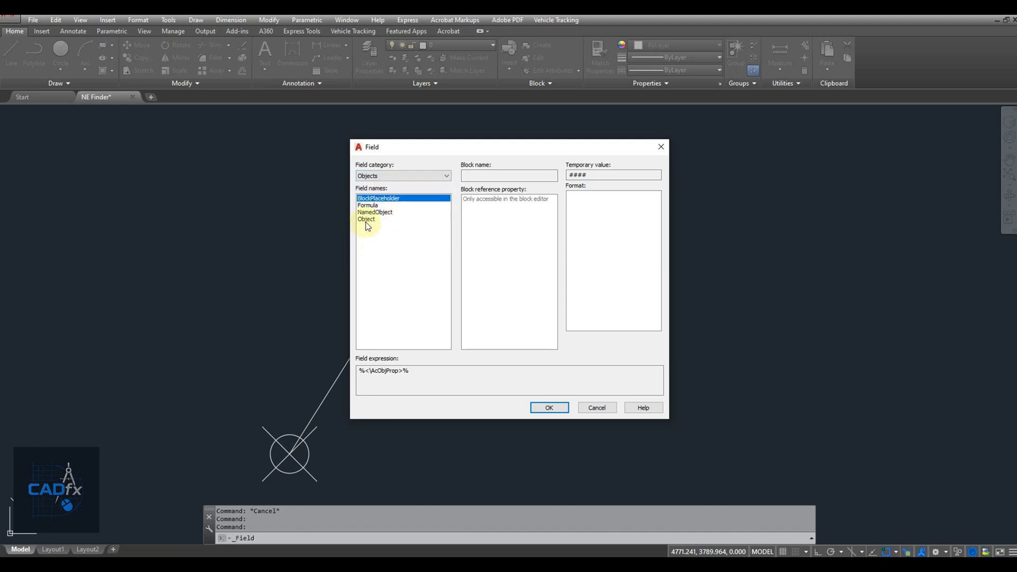
pyautogui.click(367, 219)
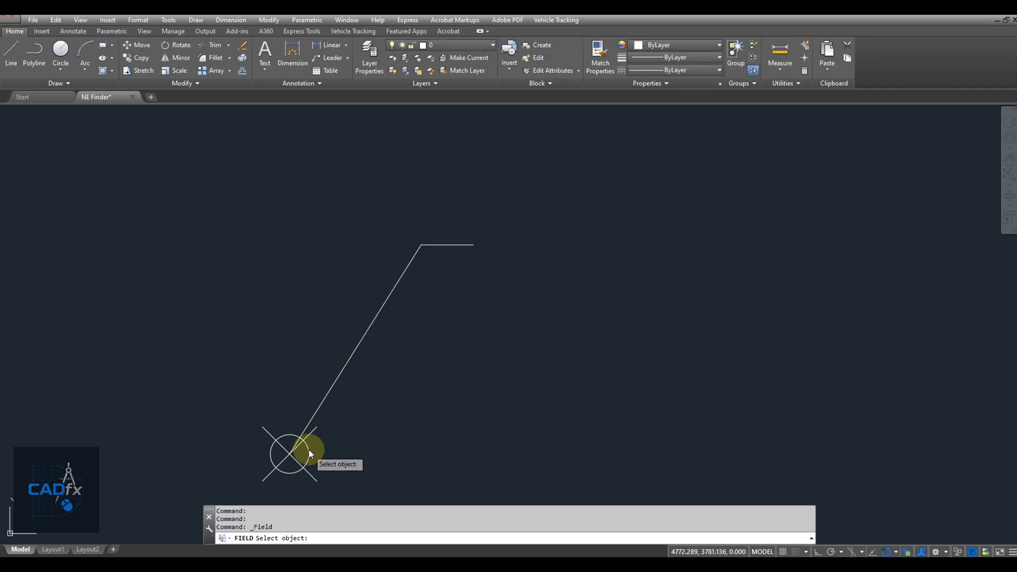
pyautogui.click(308, 452)
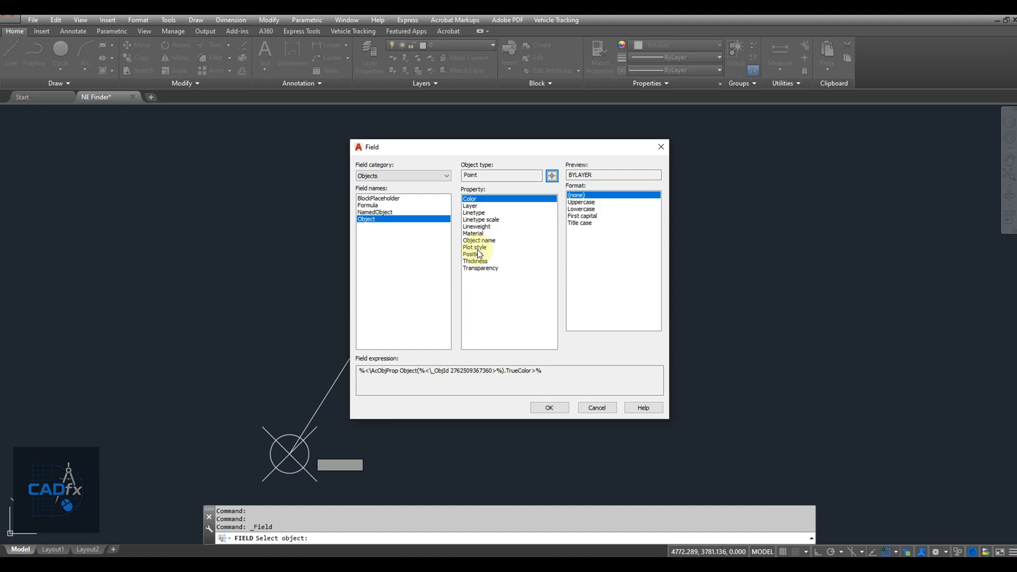
pyautogui.click(473, 253)
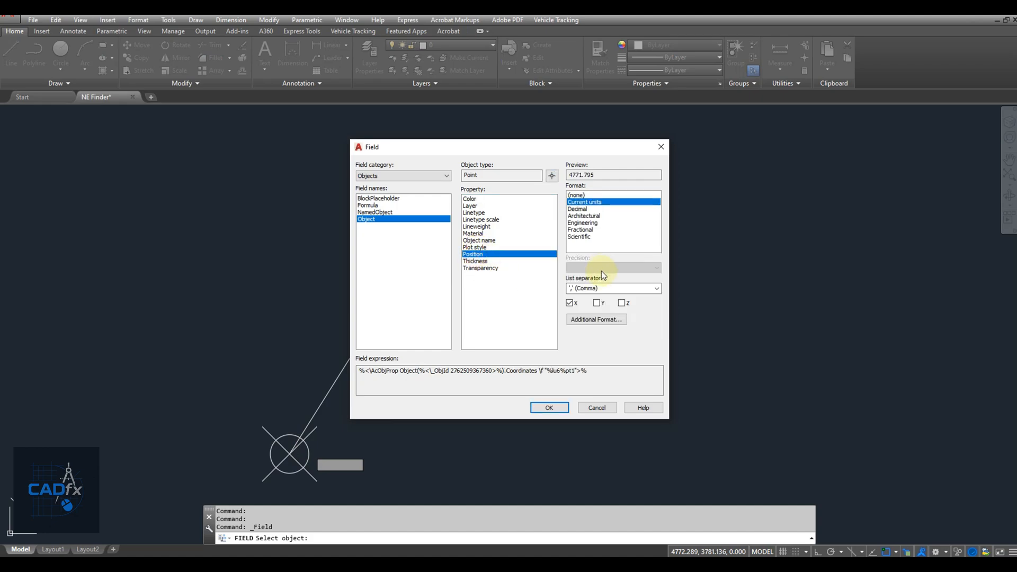
pyautogui.moveTo(614, 230)
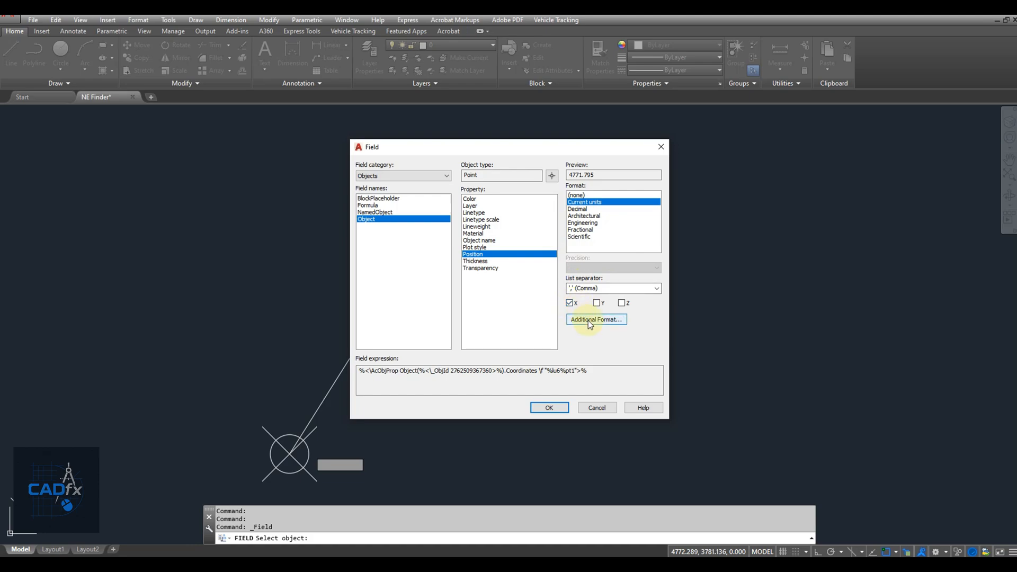
# Step: Give the easting field an 'E=' prefix in Additional Format and insert it as E=4771.795
pyautogui.click(594, 319)
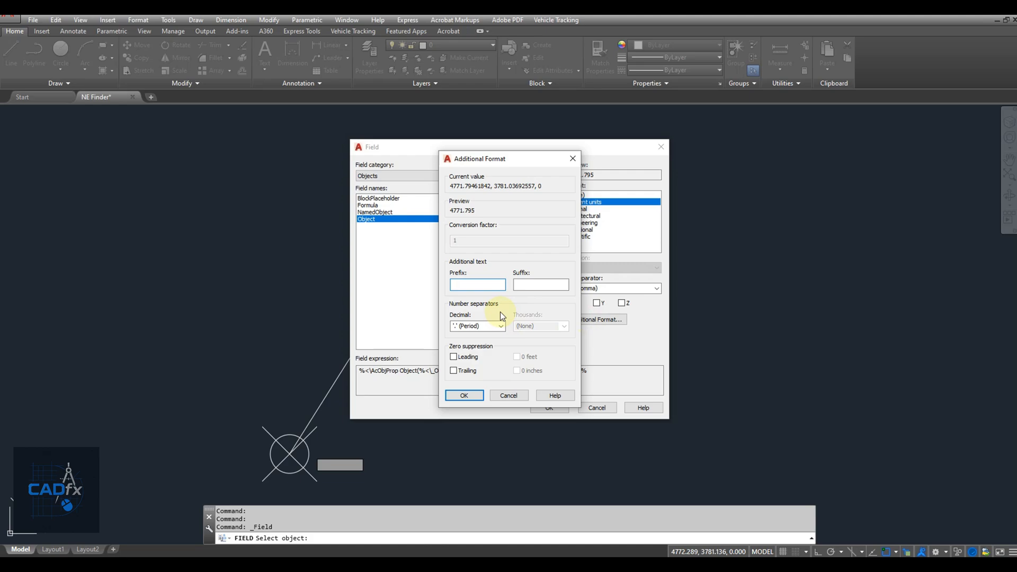
pyautogui.write('E')
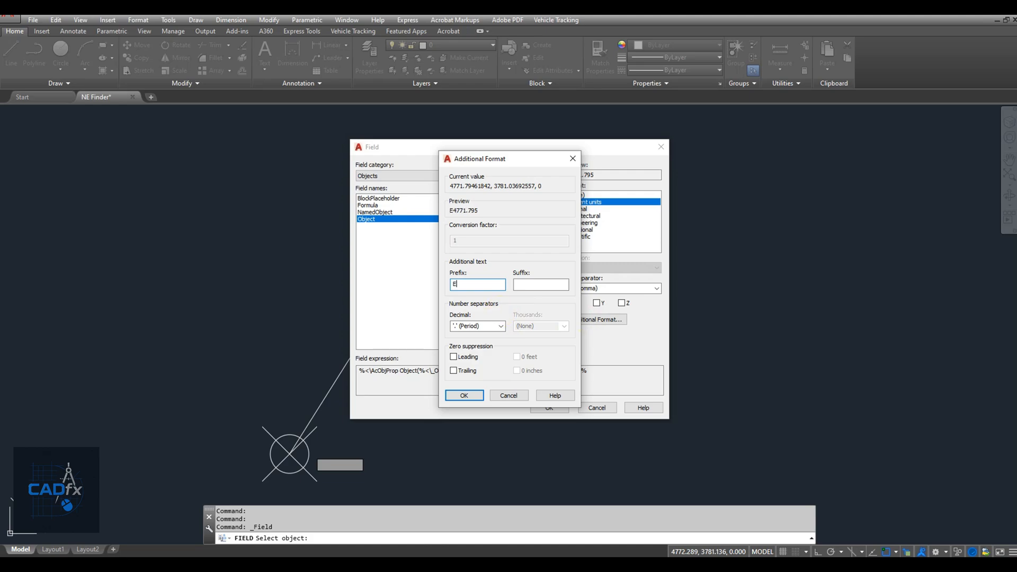
pyautogui.write('=')
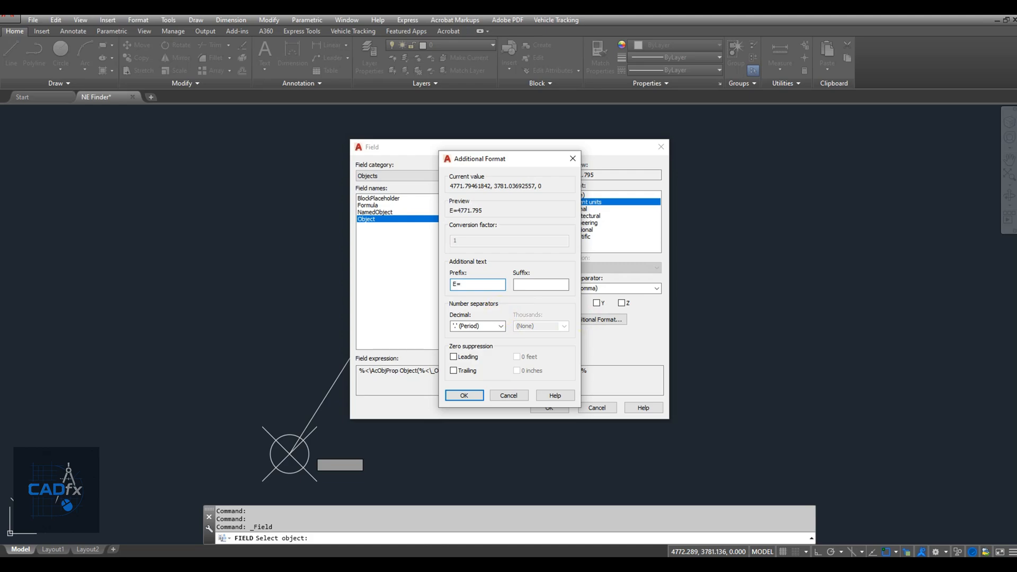
pyautogui.click(463, 396)
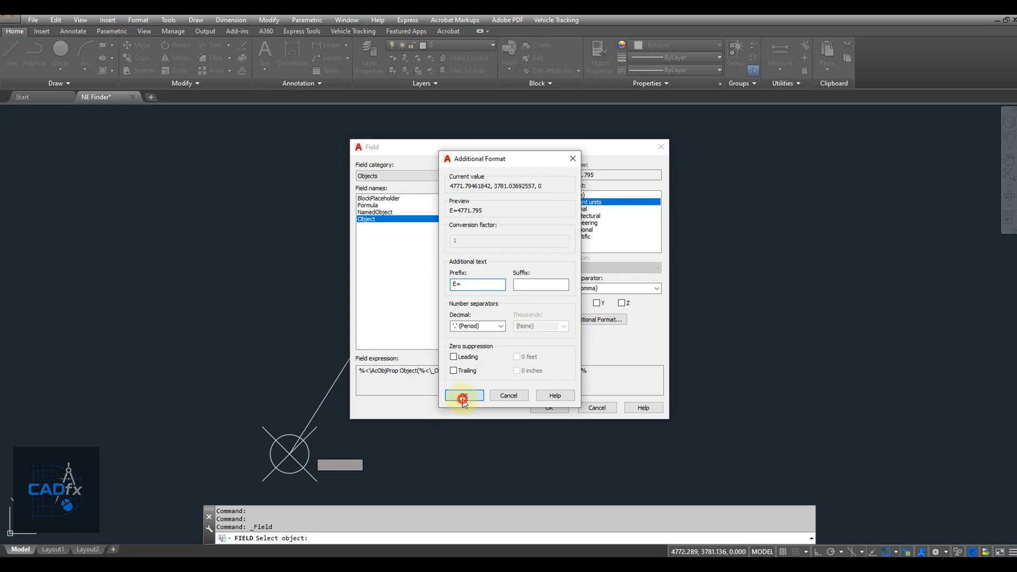
pyautogui.click(463, 395)
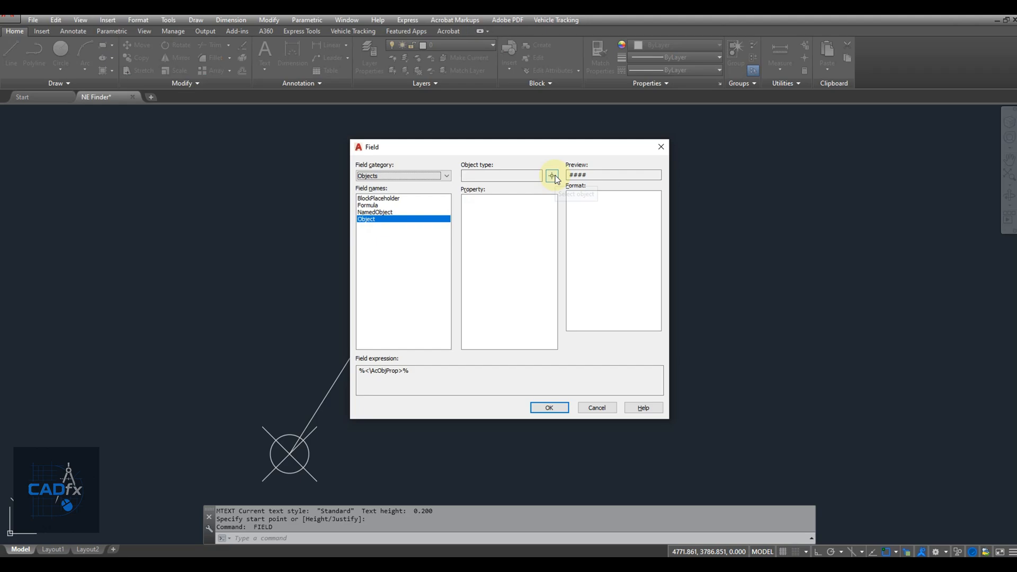
# Step: Add a second Position field with X unticked and prefix 'N=', showing N=3781.037
pyautogui.click(551, 174)
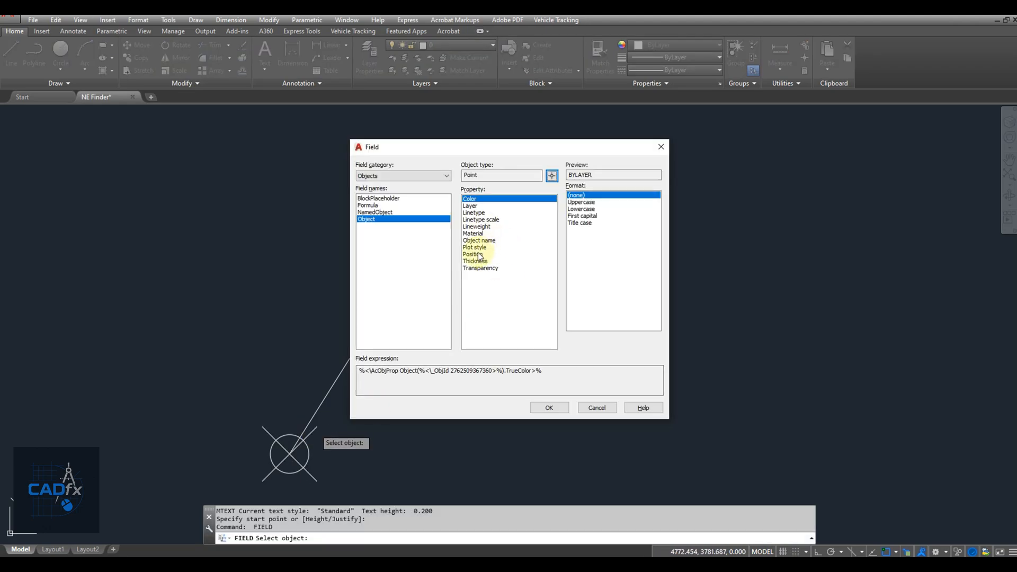
pyautogui.click(473, 253)
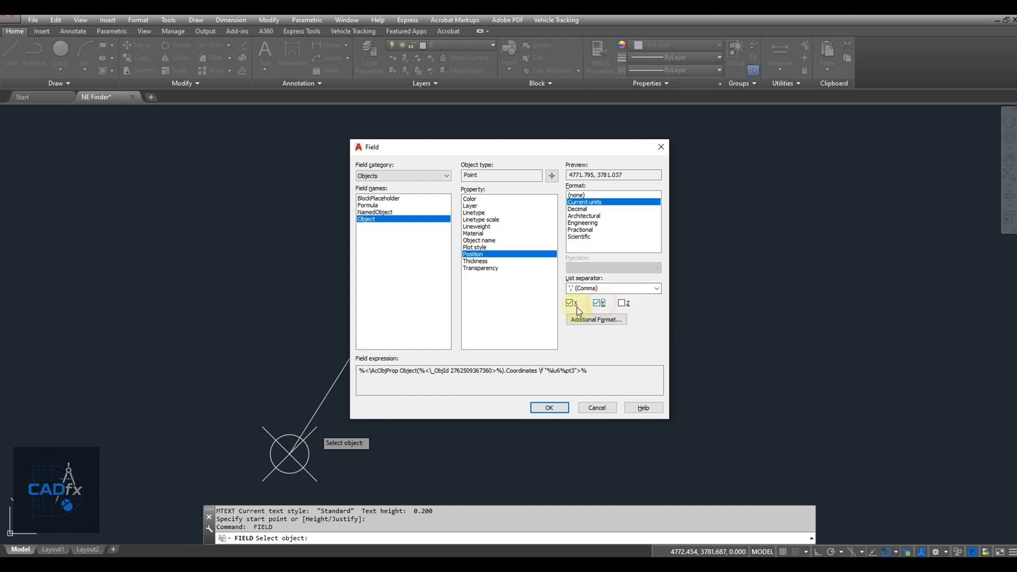
pyautogui.click(569, 303)
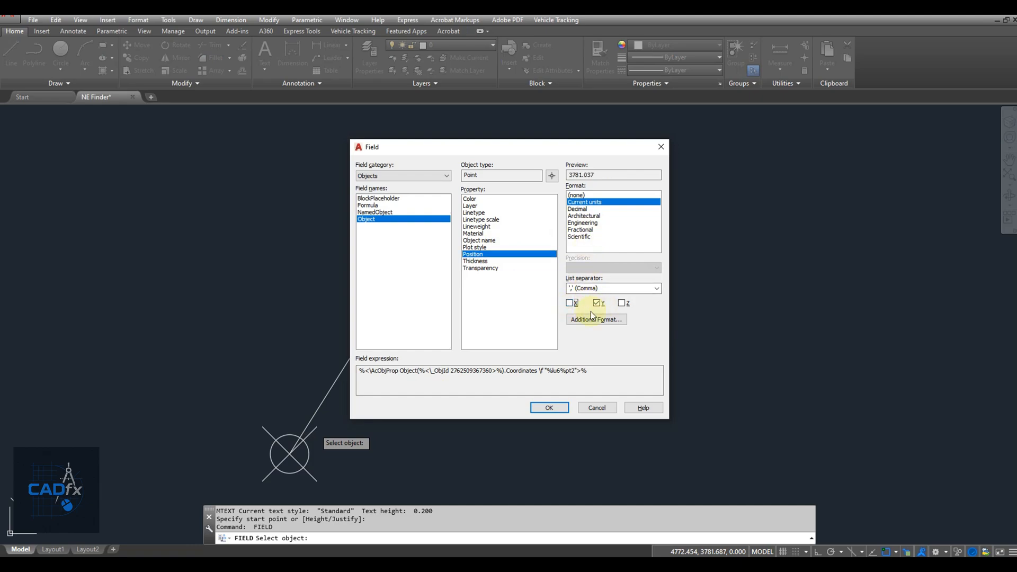
pyautogui.click(595, 319)
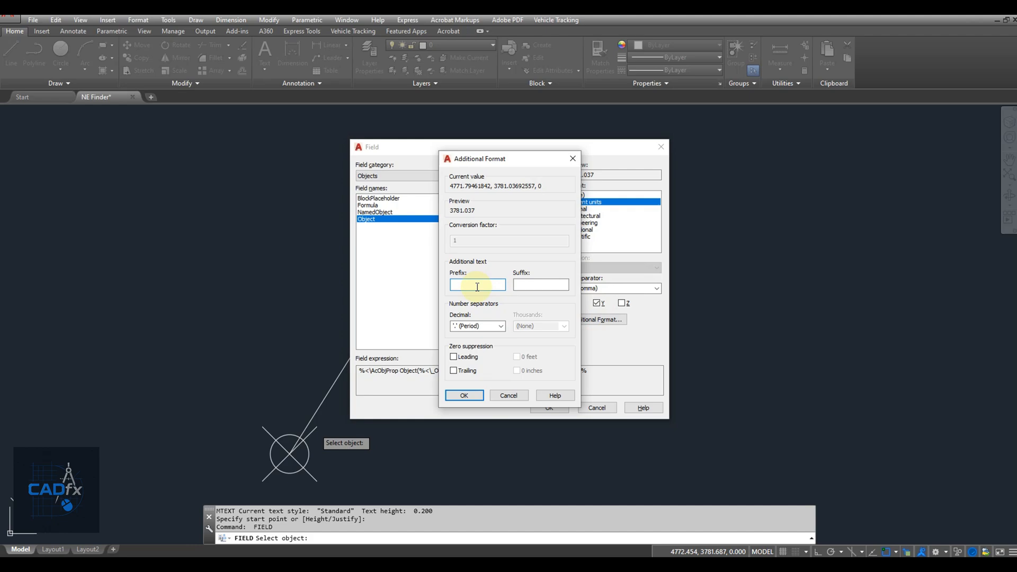
pyautogui.write('N=')
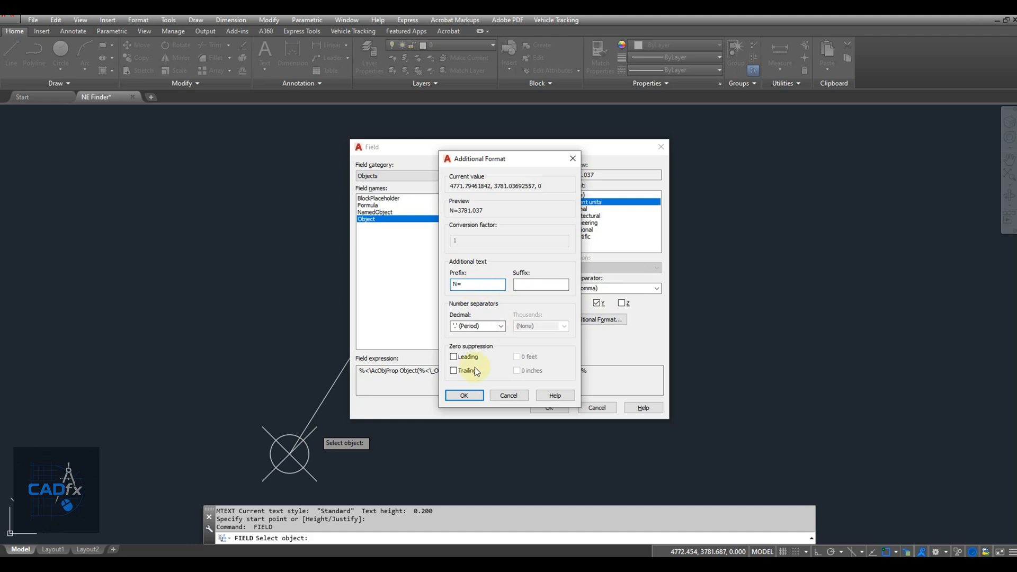
pyautogui.click(463, 395)
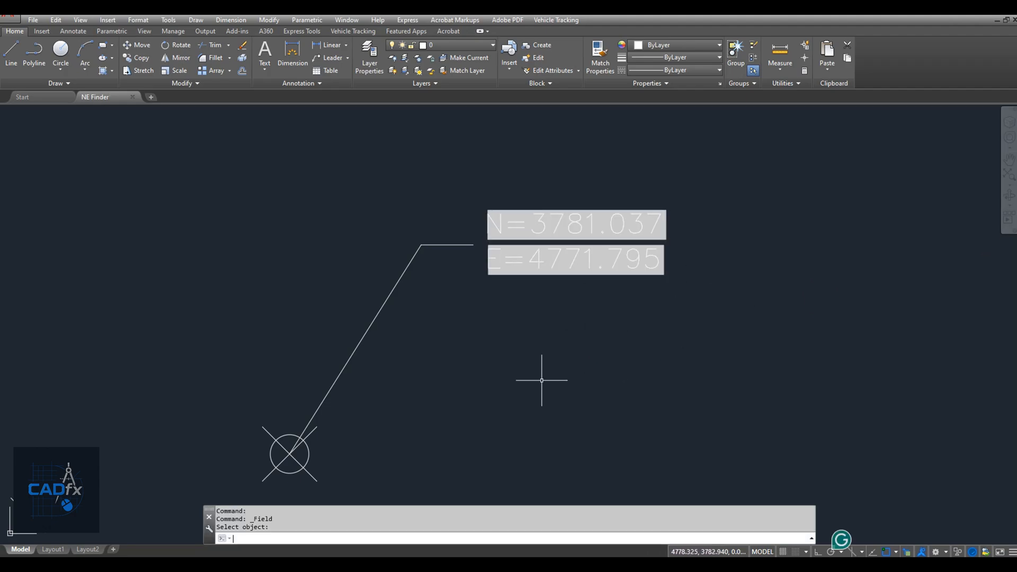
pyautogui.moveTo(206, 356)
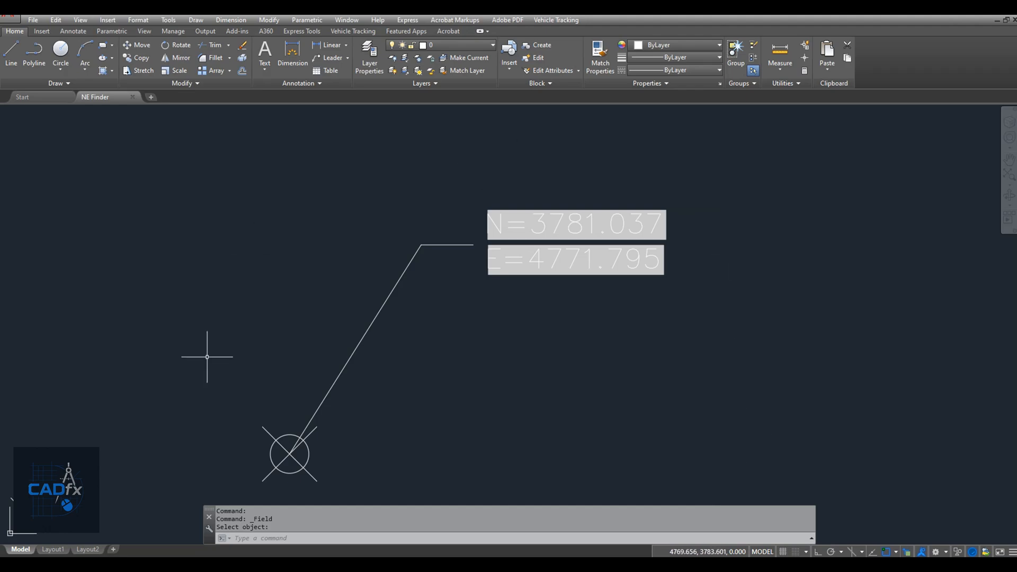
pyautogui.moveTo(725, 483)
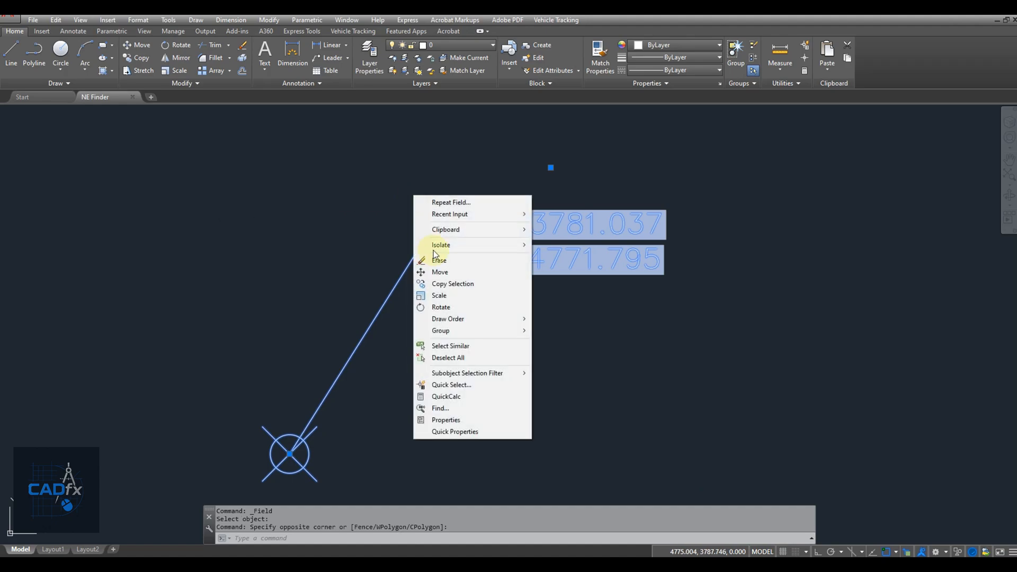
pyautogui.moveTo(440, 331)
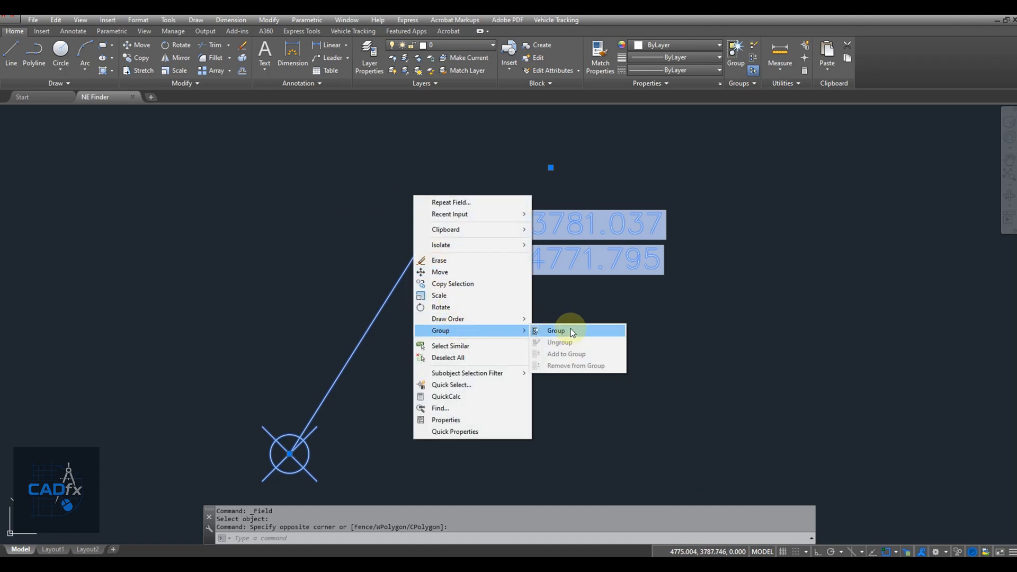
# Step: Group the marker, leader and N=/E= labels, with the marker centre as the move base point
pyautogui.click(556, 331)
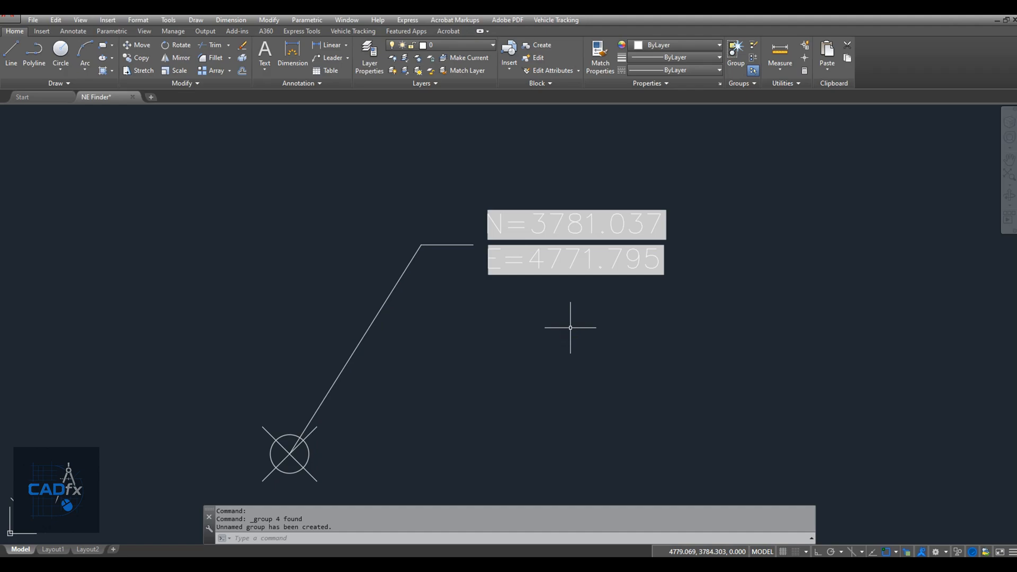
pyautogui.moveTo(573, 323)
pyautogui.write('M')
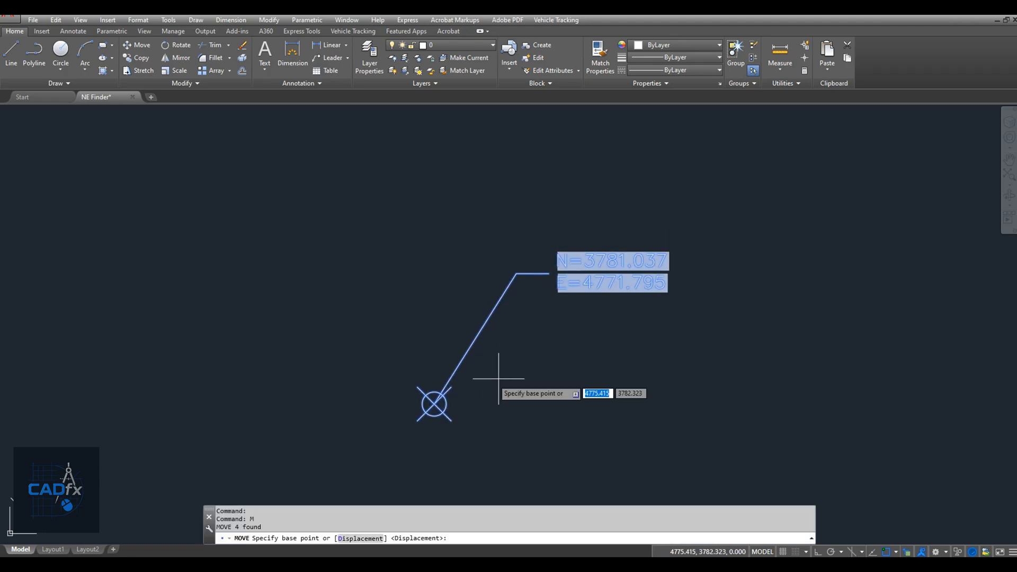
pyautogui.click(433, 402)
pyautogui.write('CO')
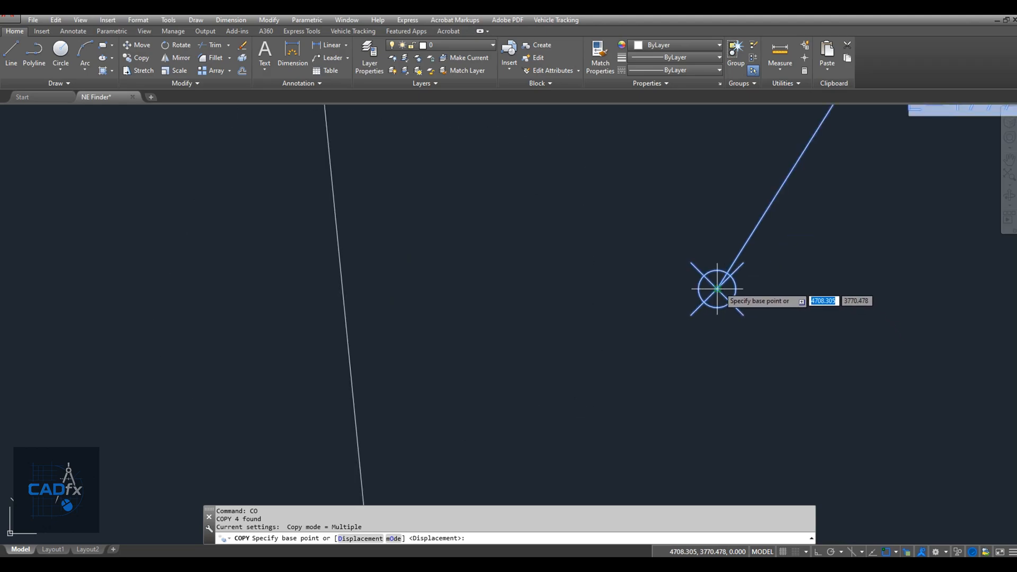
# Step: Copy the marker group from its centre onto the polyline vertices and verify a vertex's coordinates with ID
pyautogui.click(718, 288)
pyautogui.write('ID')
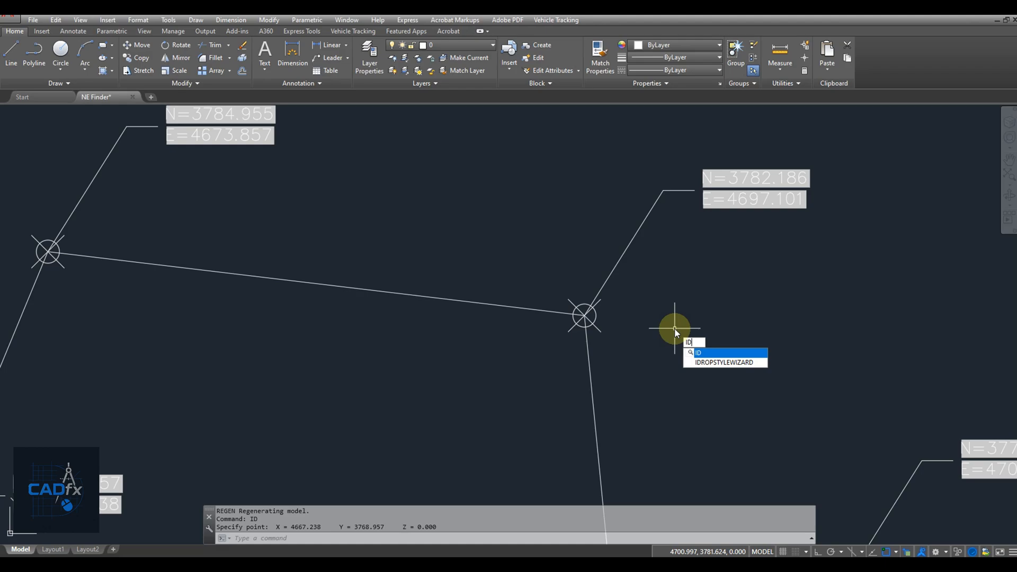
pyautogui.click(583, 315)
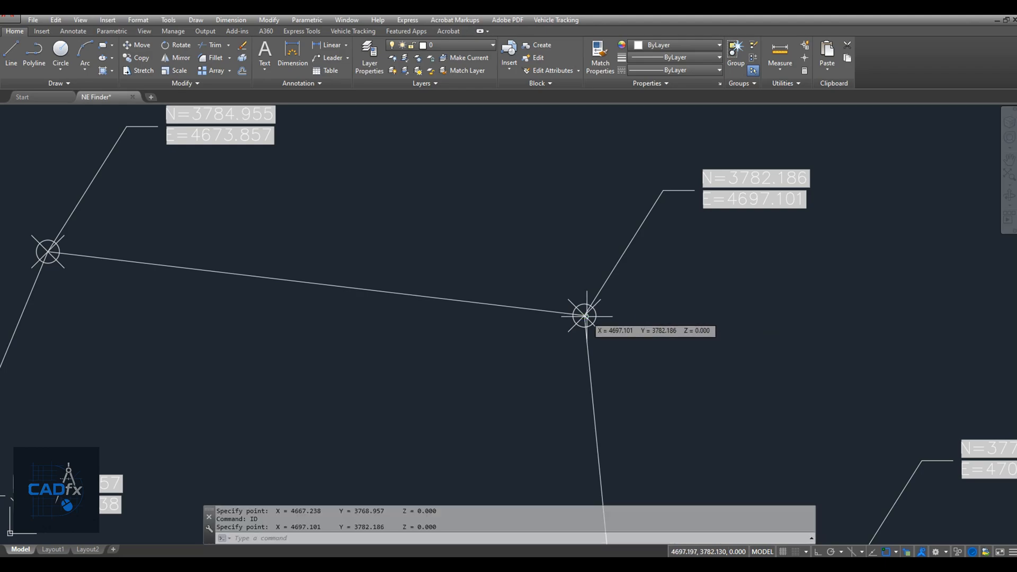